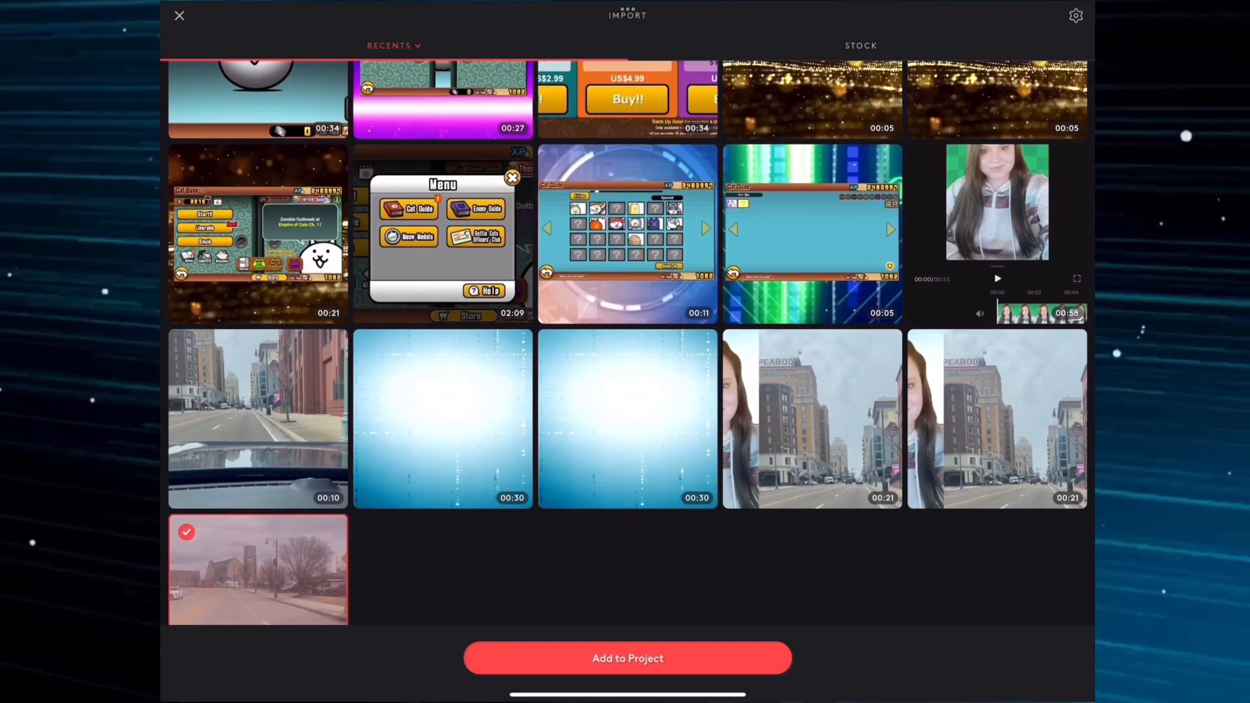
# Add the driving clip to a new project in the vertical YouTube Shorts format.
pyautogui.click(628, 658)
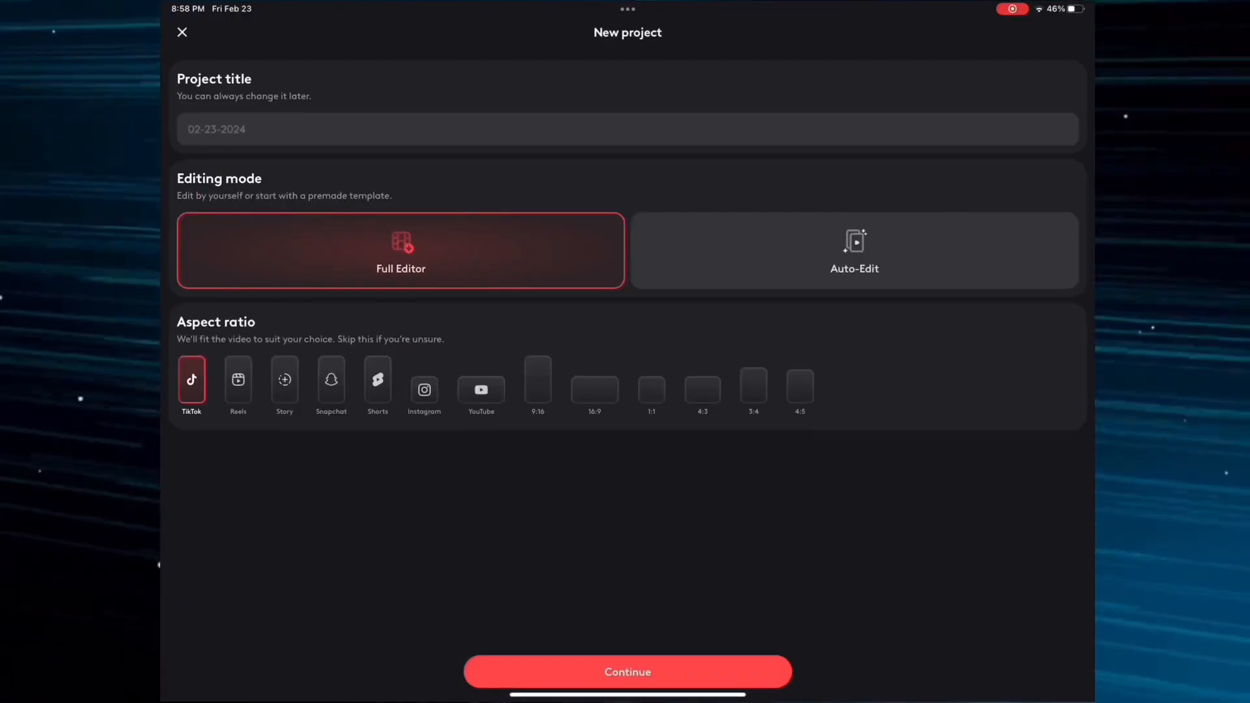
pyautogui.click(377, 380)
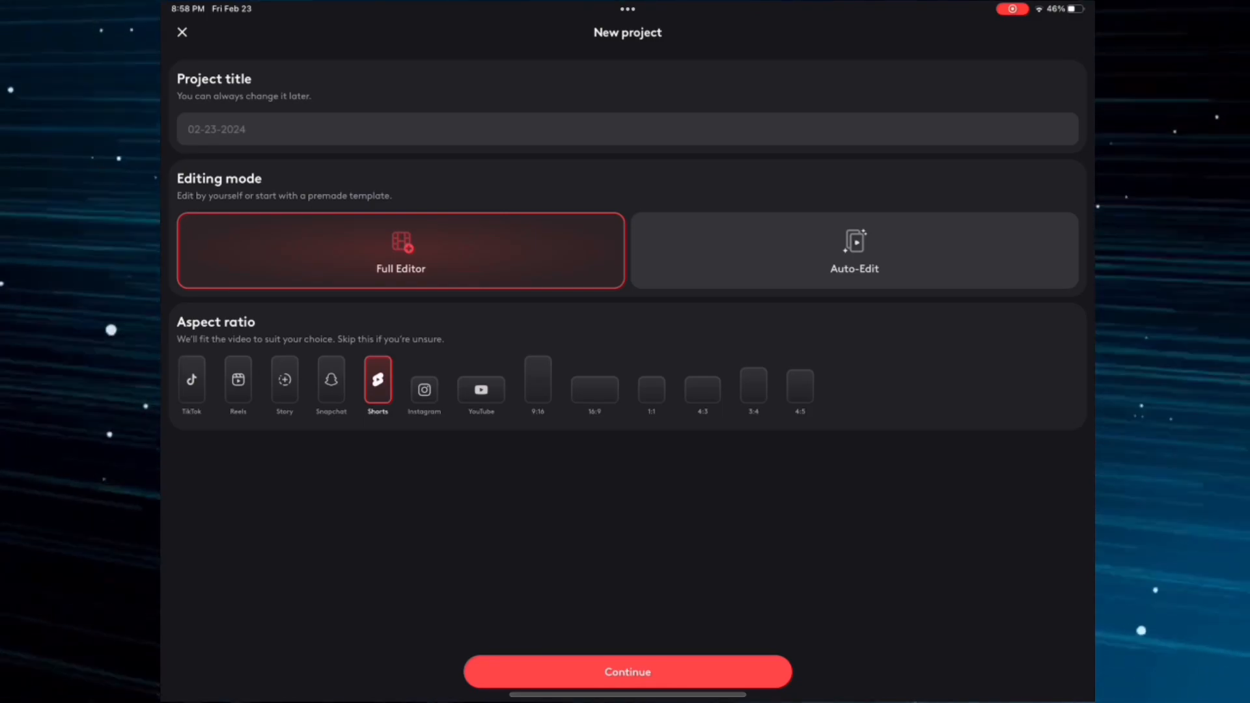
# Continue into the Full Editor with the driving clip on the timeline.
pyautogui.click(627, 671)
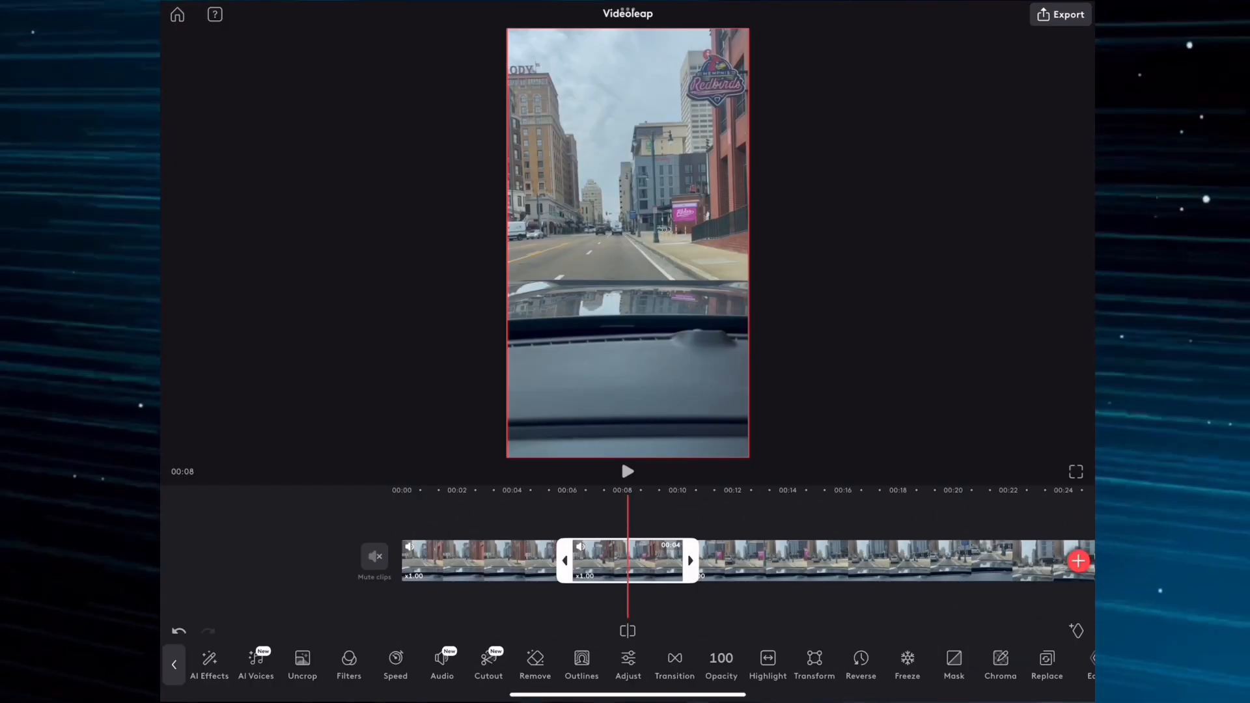
# Browse the AI Cartoons styles to animate the drive into a night city.
pyautogui.click(209, 665)
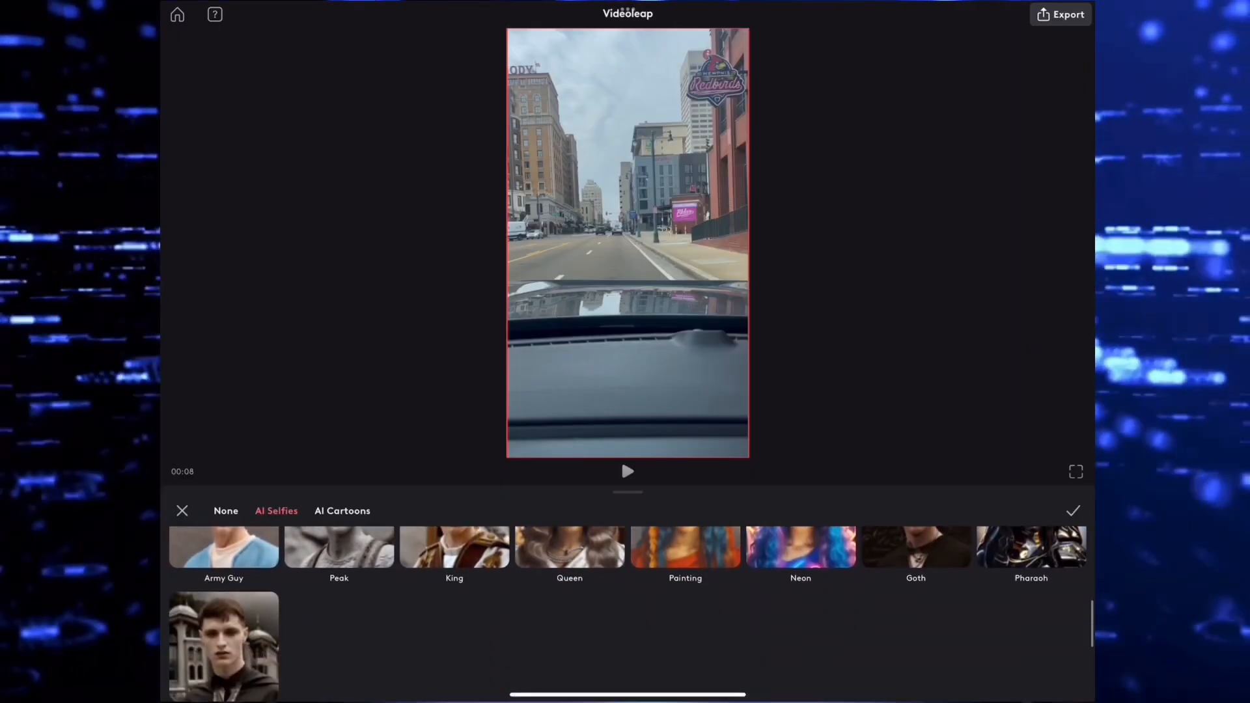
pyautogui.click(342, 511)
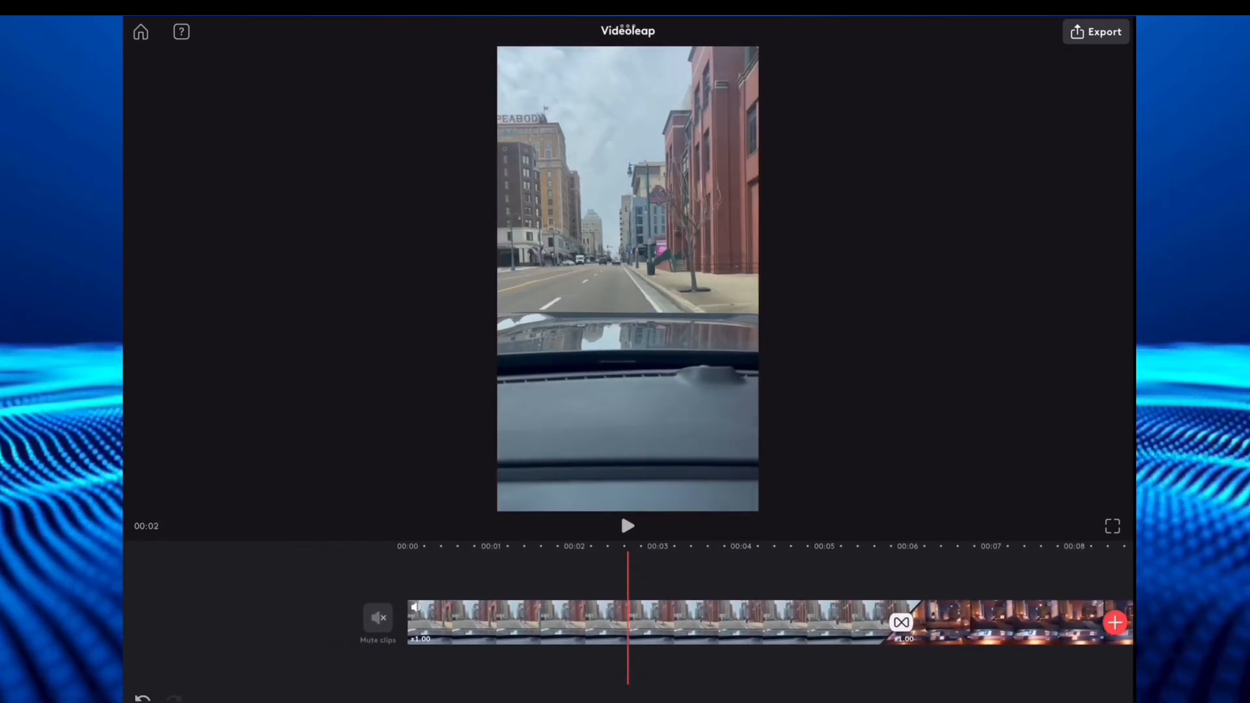
# Select the opening driving clip, preview the change into the animated city, and move to export.
pyautogui.click(377, 618)
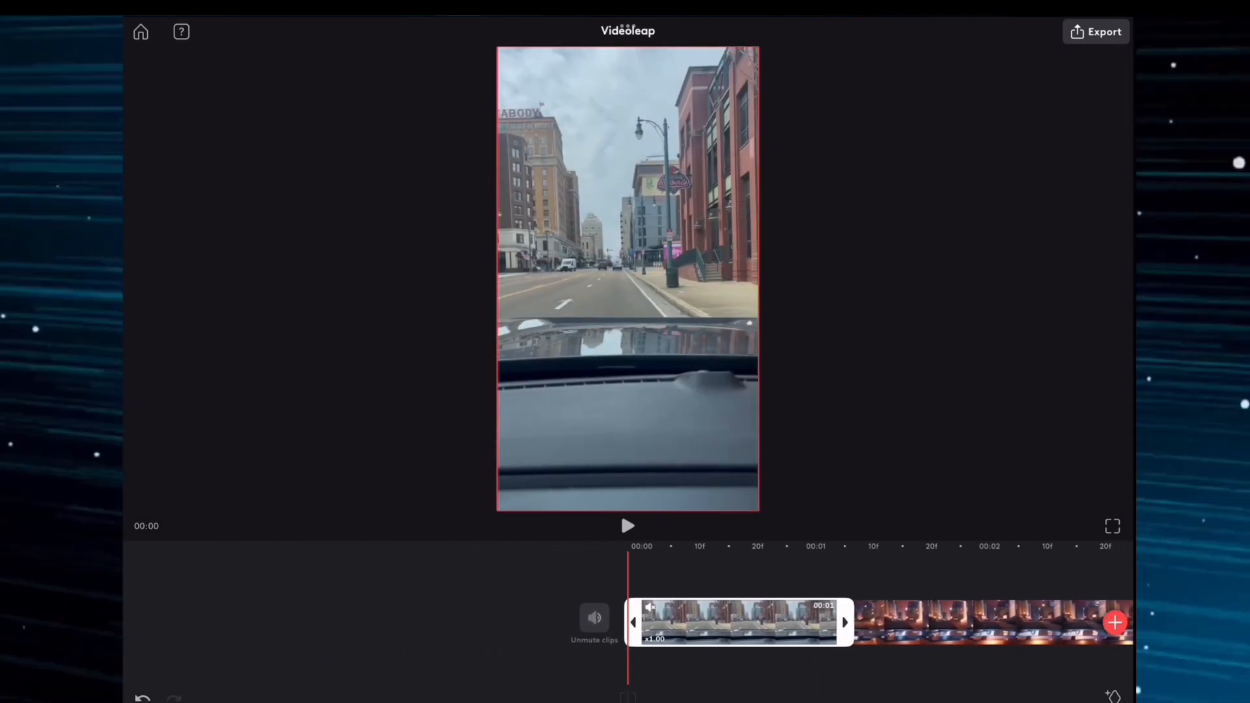
pyautogui.click(627, 525)
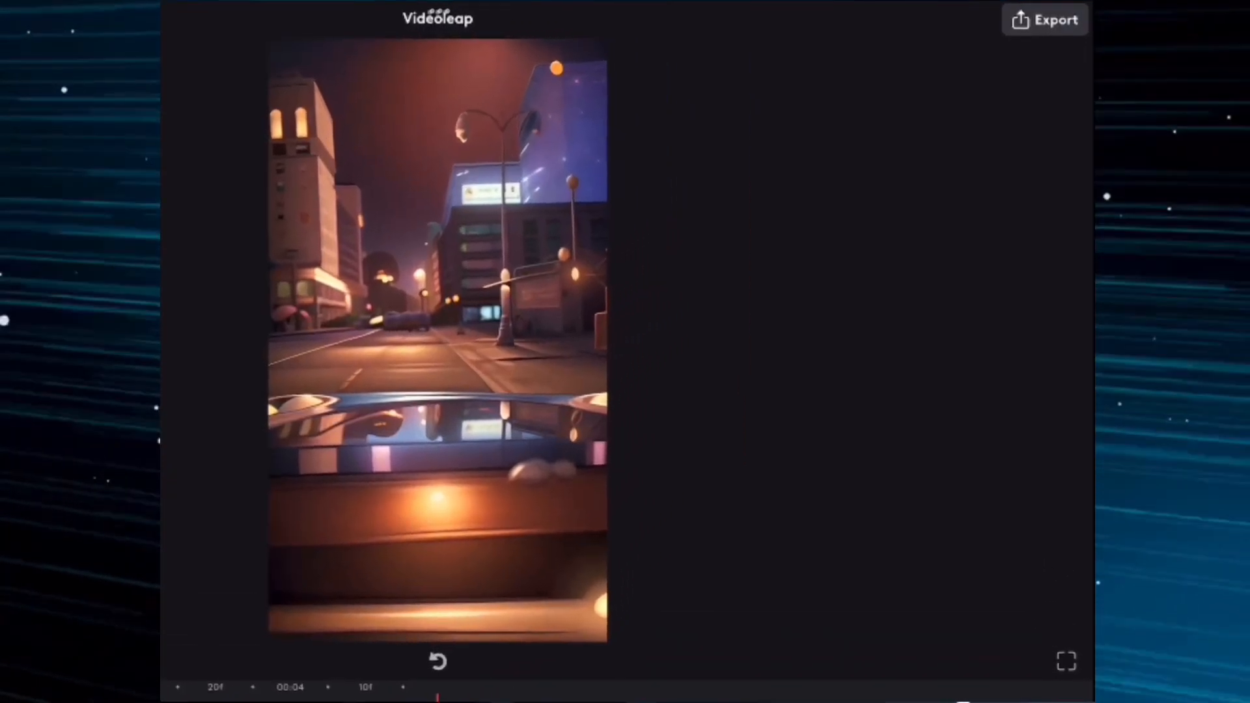
pyautogui.click(1054, 20)
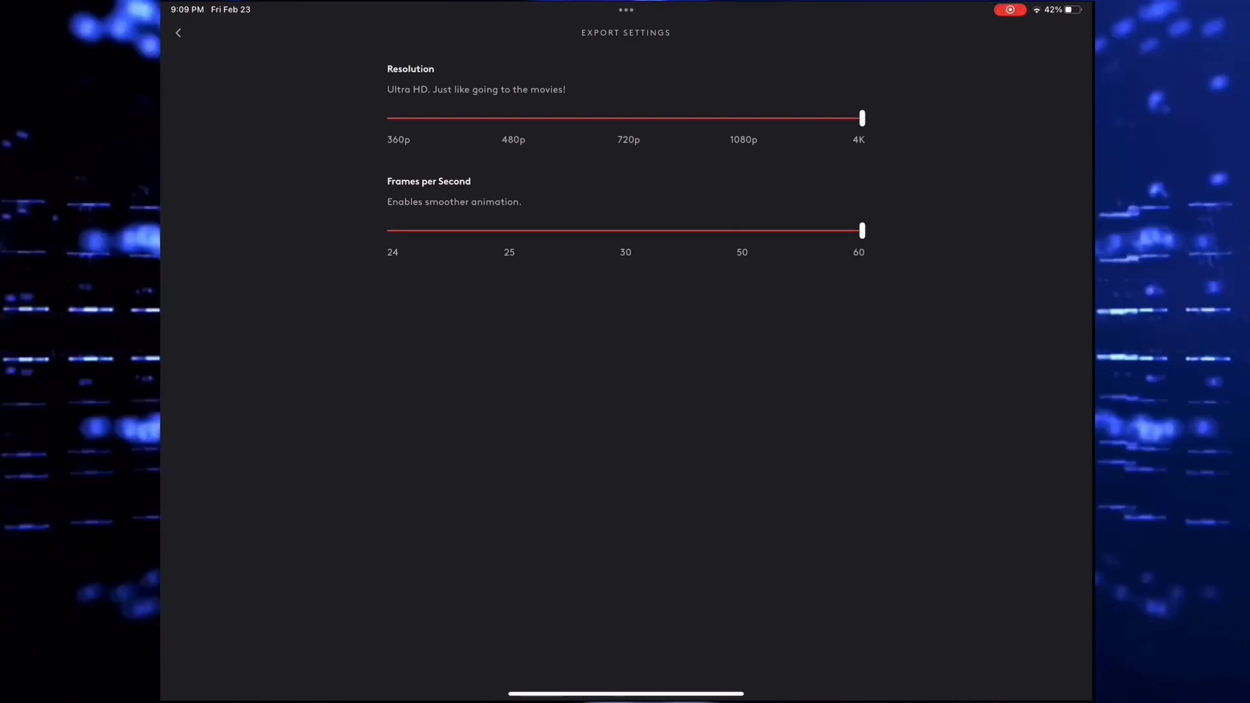
# Export and save the video at 4K 60fps with the watermark off.
pyautogui.click(179, 33)
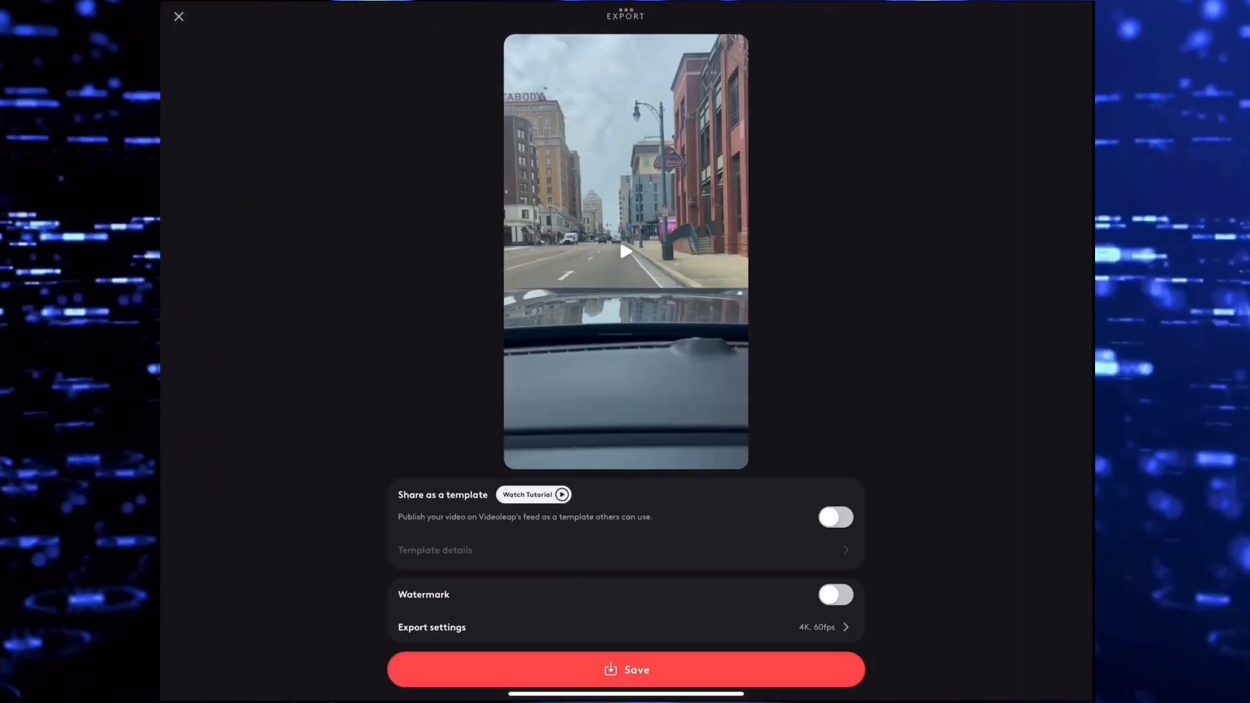
pyautogui.click(625, 670)
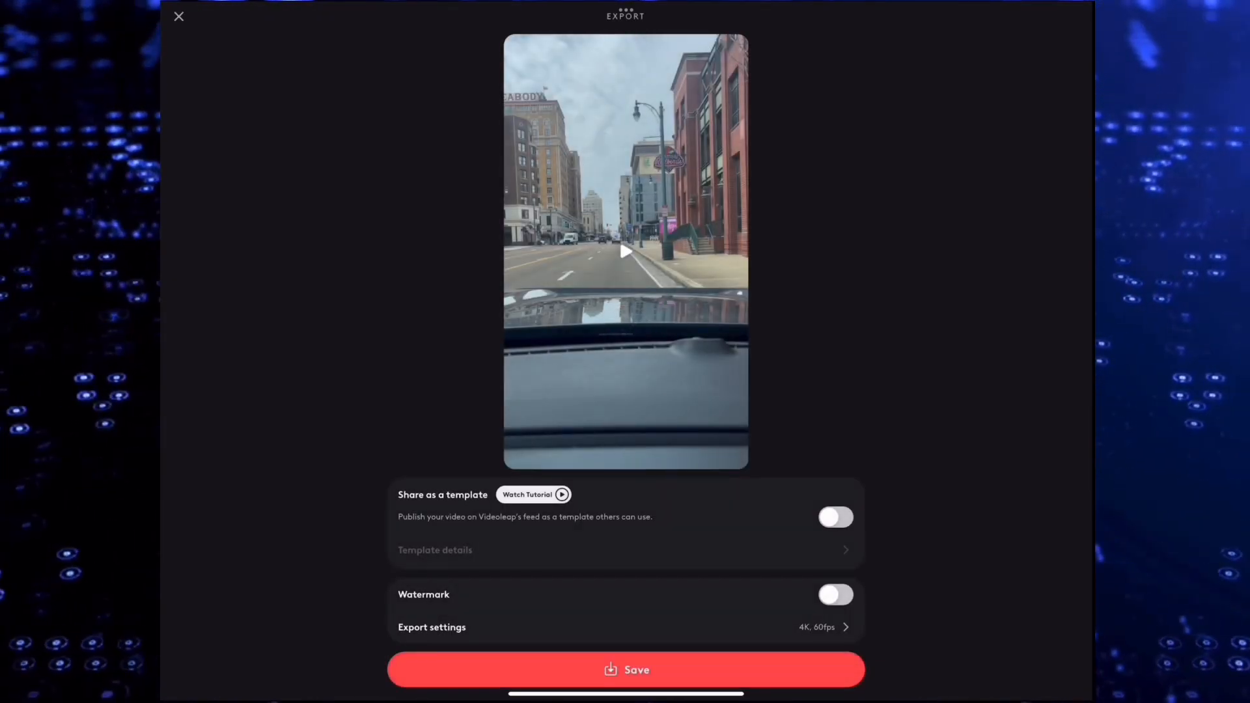
pyautogui.click(625, 670)
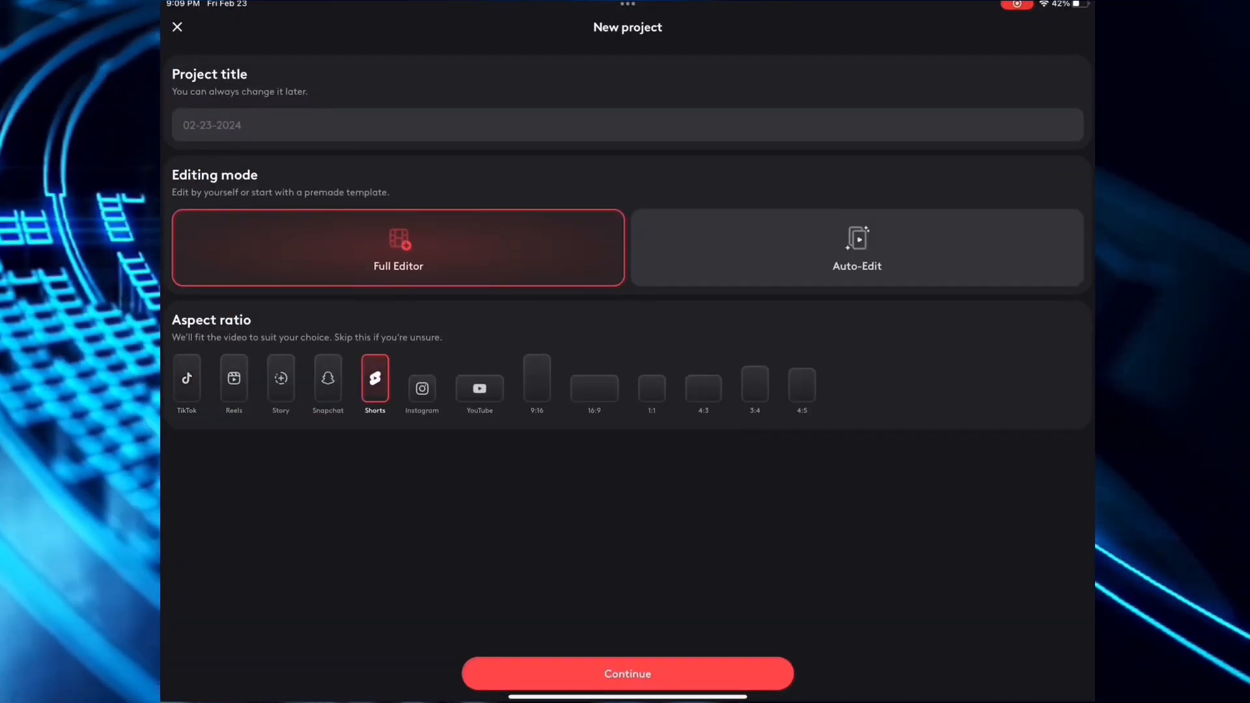
# Confirm the new Shorts project and enter the editor with the driving footage.
pyautogui.click(627, 674)
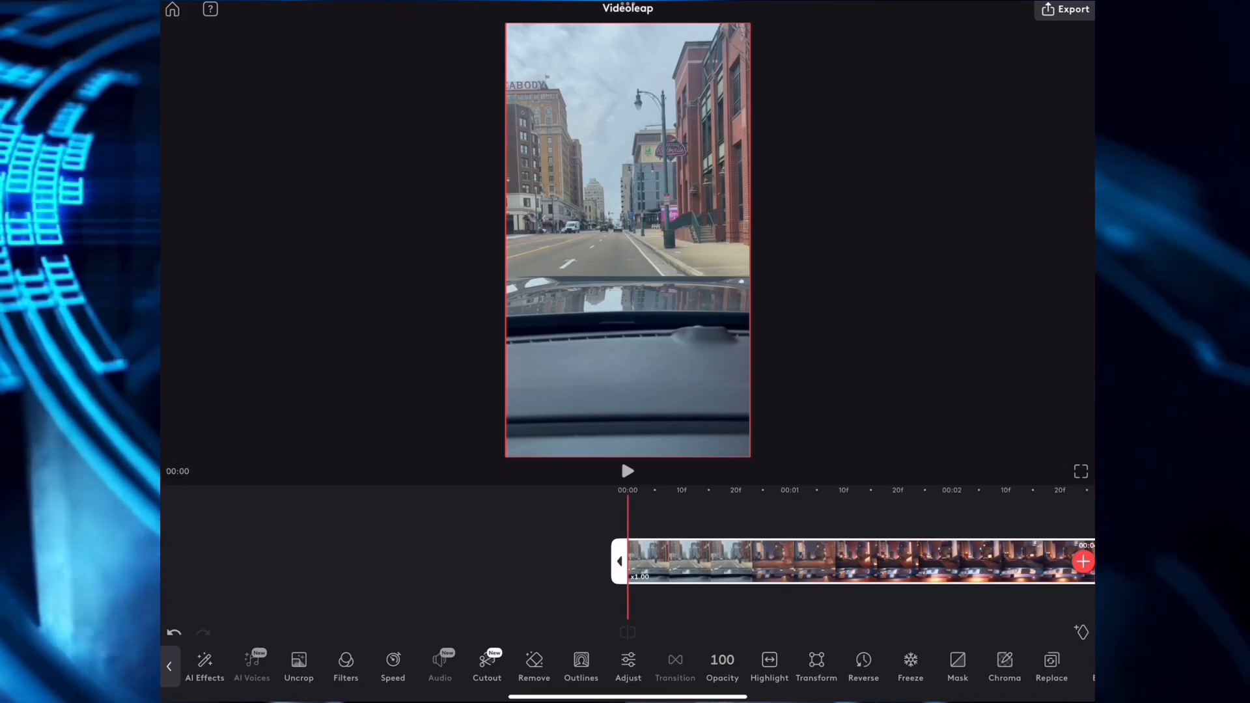
# Slow the opening clip to 0.90x and play it through into the animated city.
pyautogui.click(392, 666)
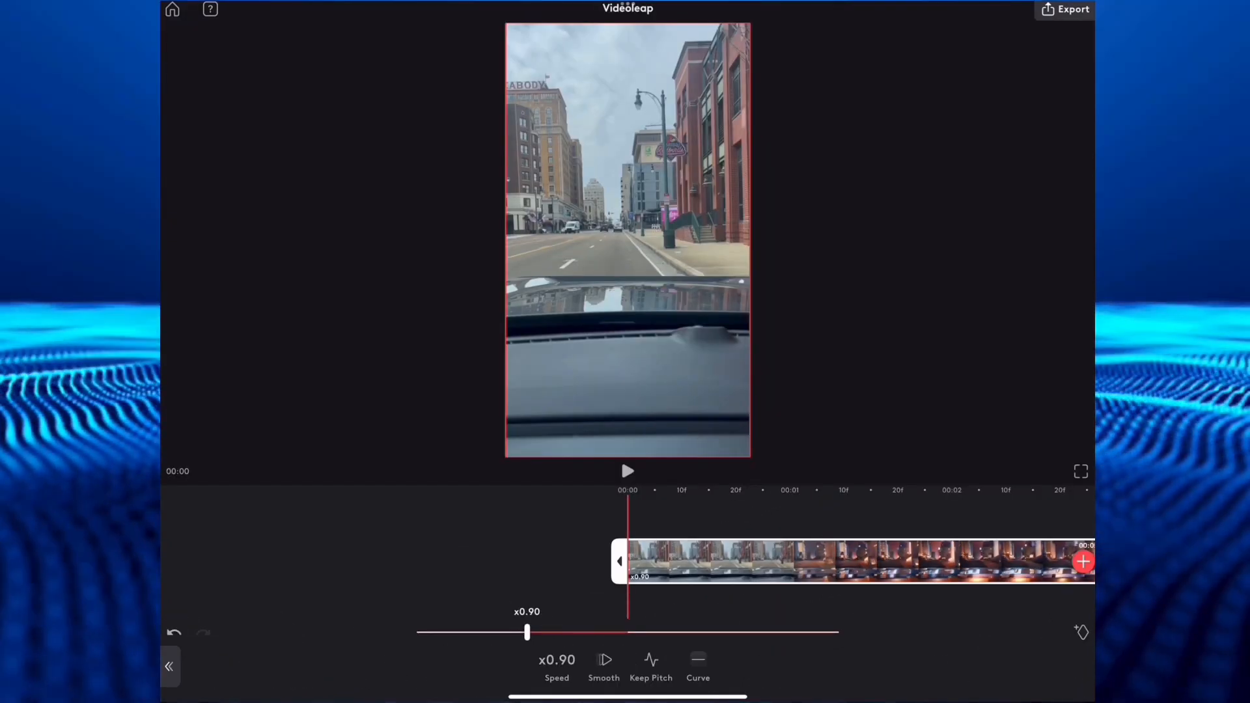
pyautogui.moveTo(526, 633); pyautogui.dragTo(475, 632)
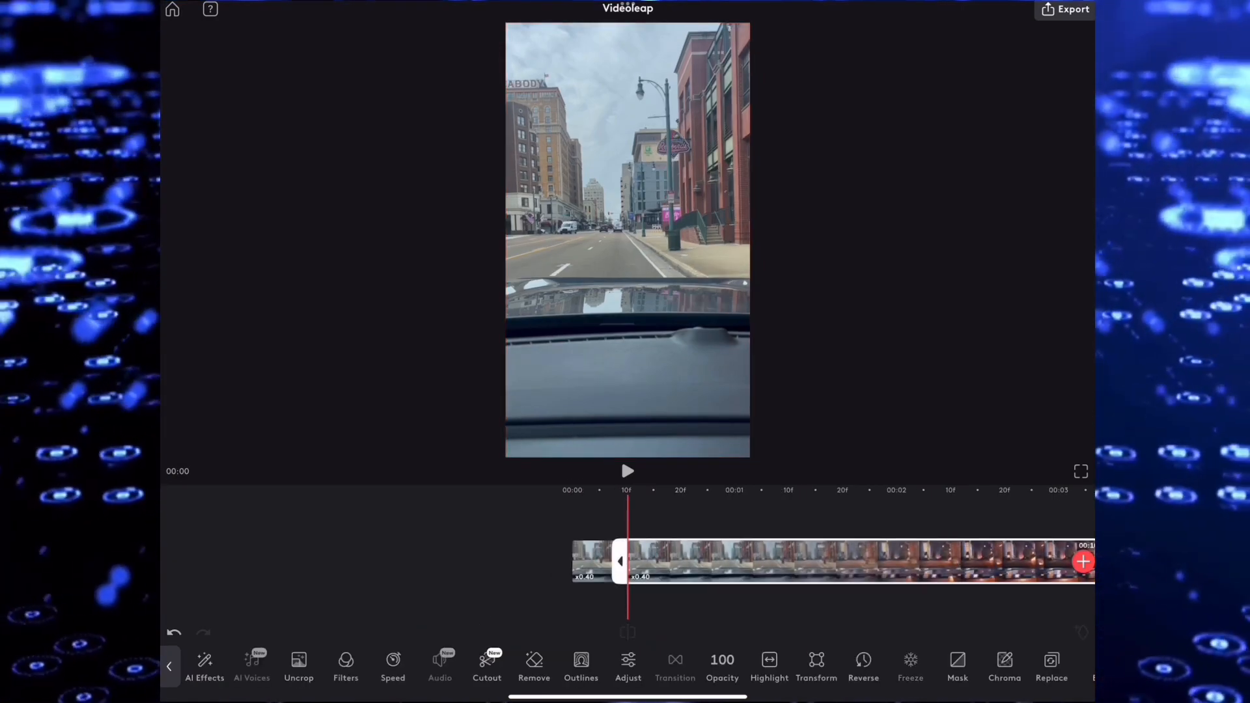
pyautogui.moveTo(627, 561); pyautogui.dragTo(628, 633)
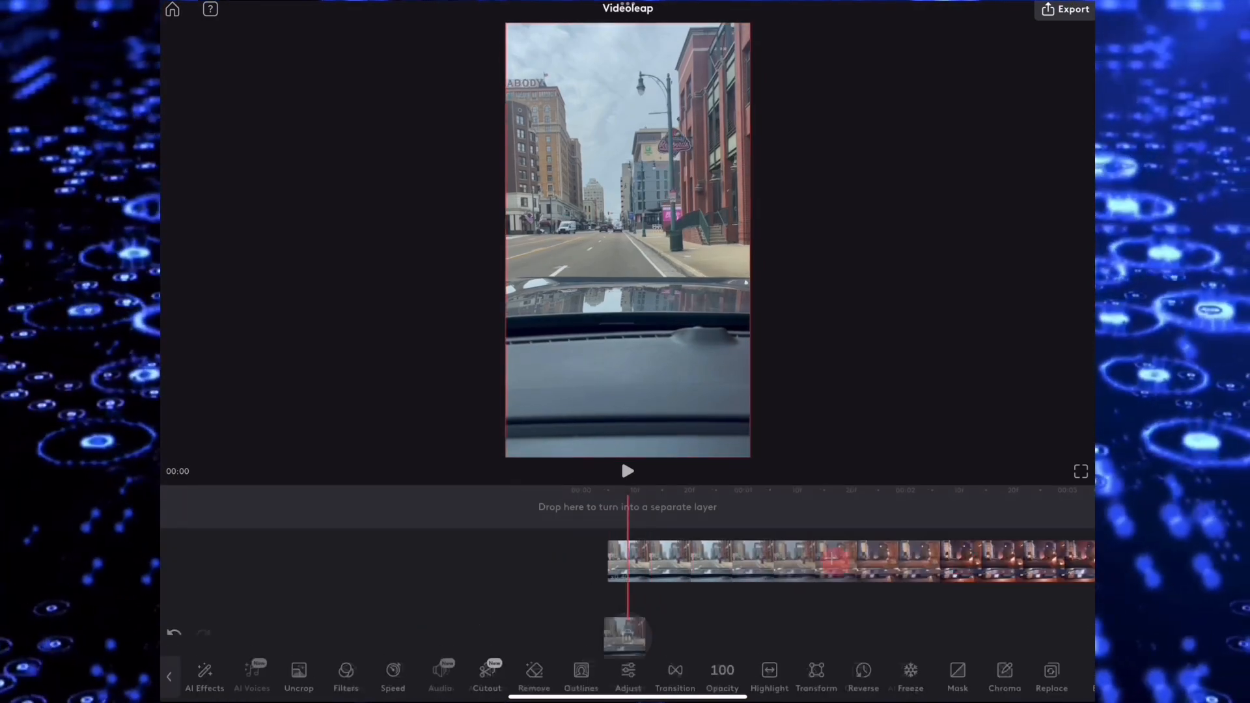
pyautogui.click(627, 470)
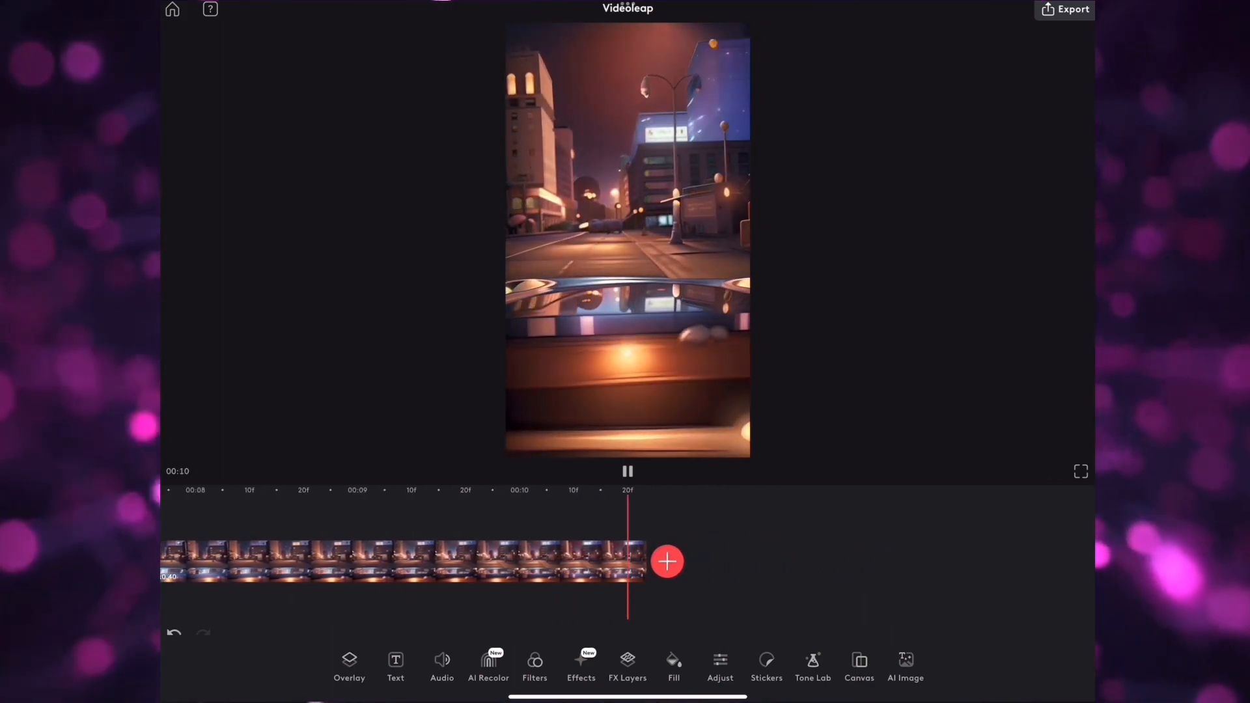
# Raise the export resolution from 1080p to 4K, keeping 60 fps.
pyautogui.click(627, 470)
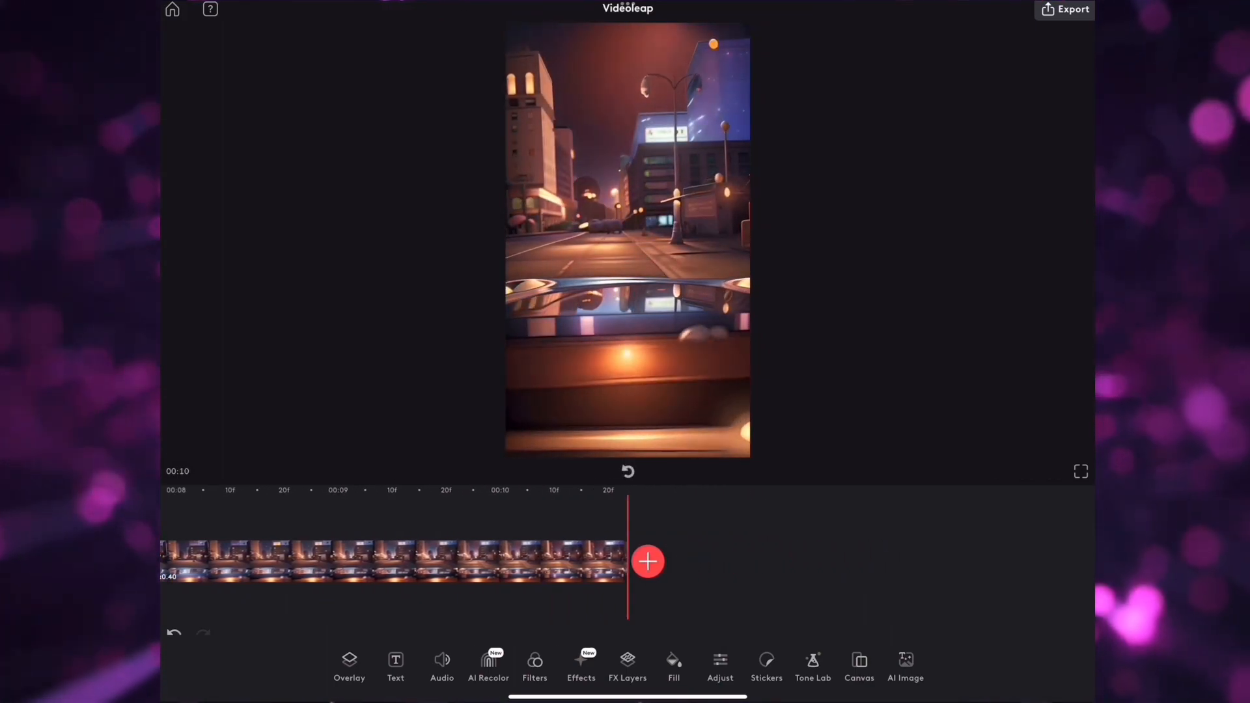
pyautogui.click(1072, 8)
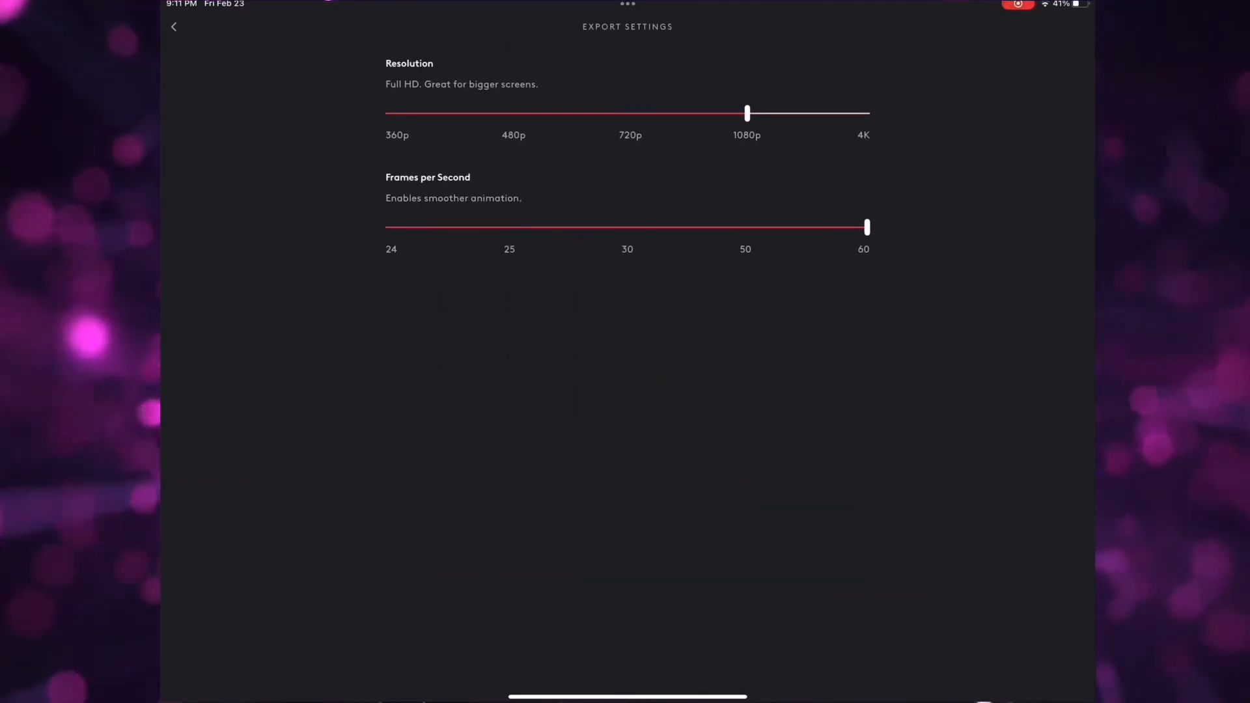
pyautogui.moveTo(746, 113); pyautogui.dragTo(866, 113)
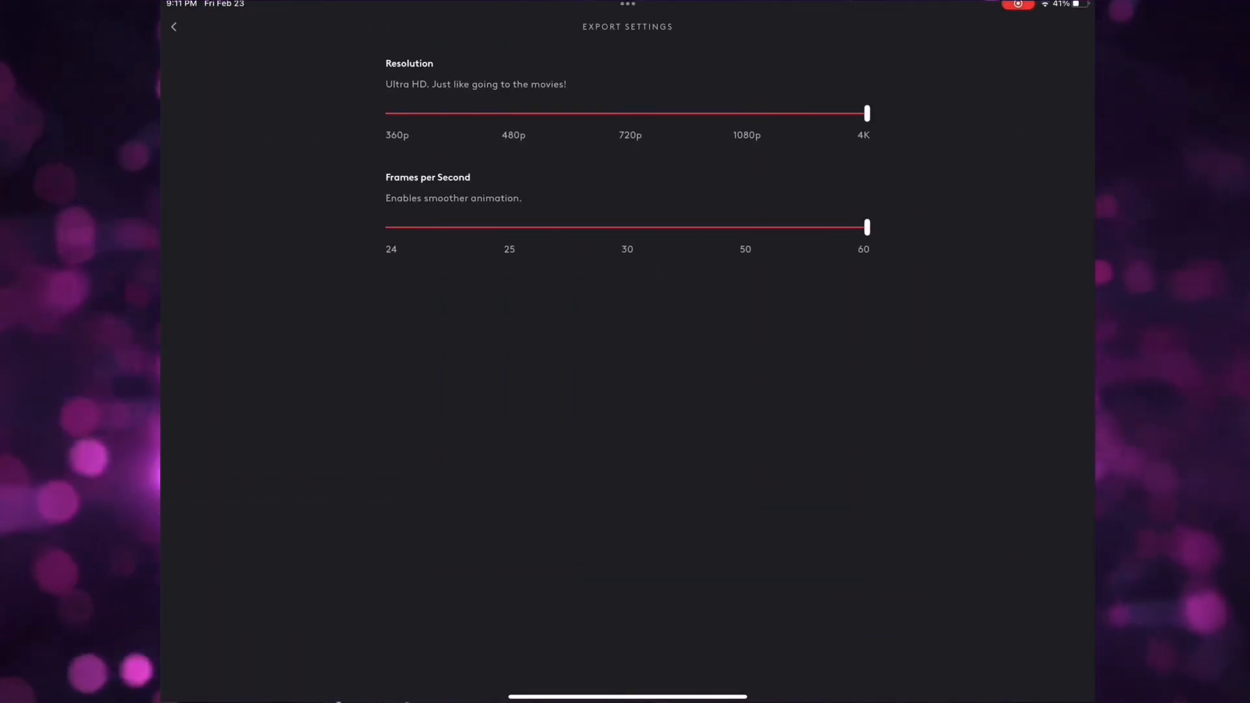